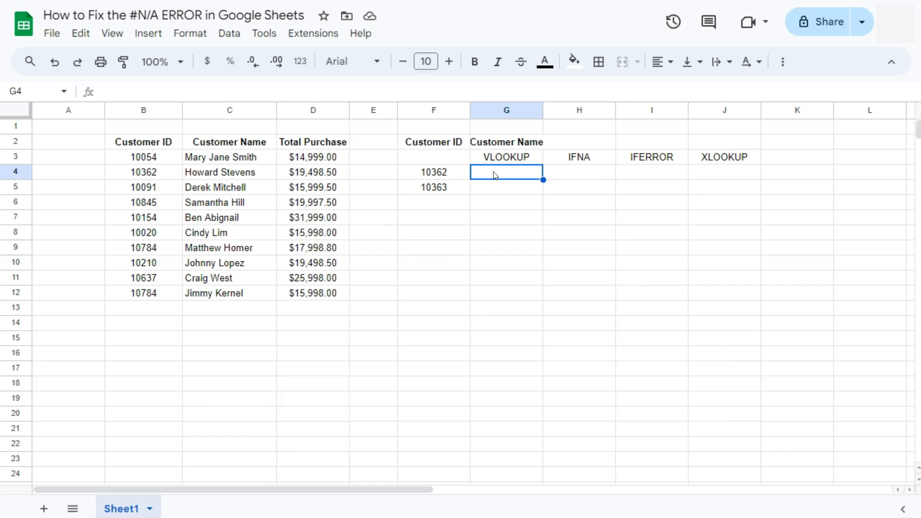
mouse_move(535, 122)
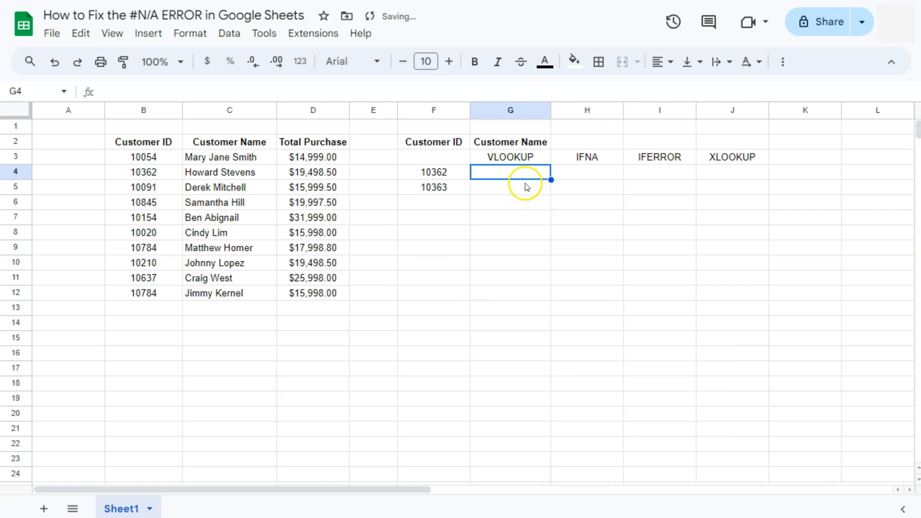
mouse_move(525, 178)
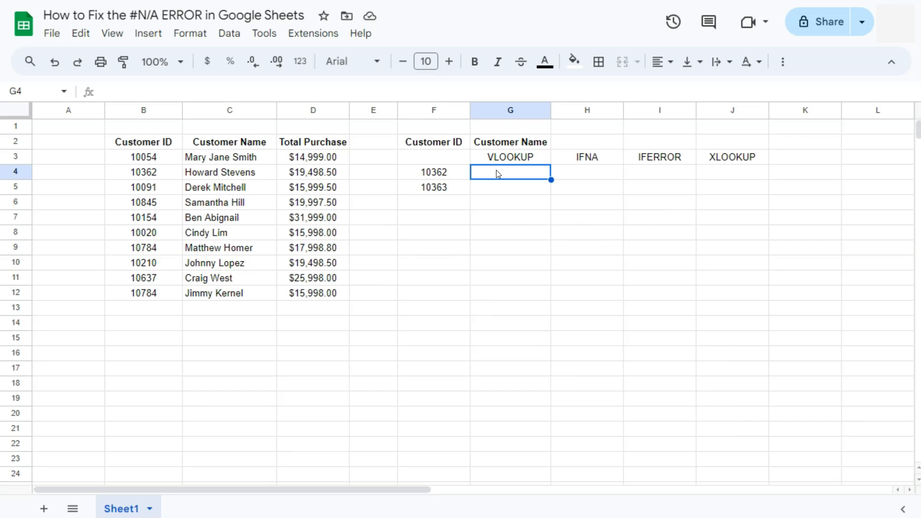
Step: Select G4 beside customer ID 10362 as the first lookup cell
click(510, 142)
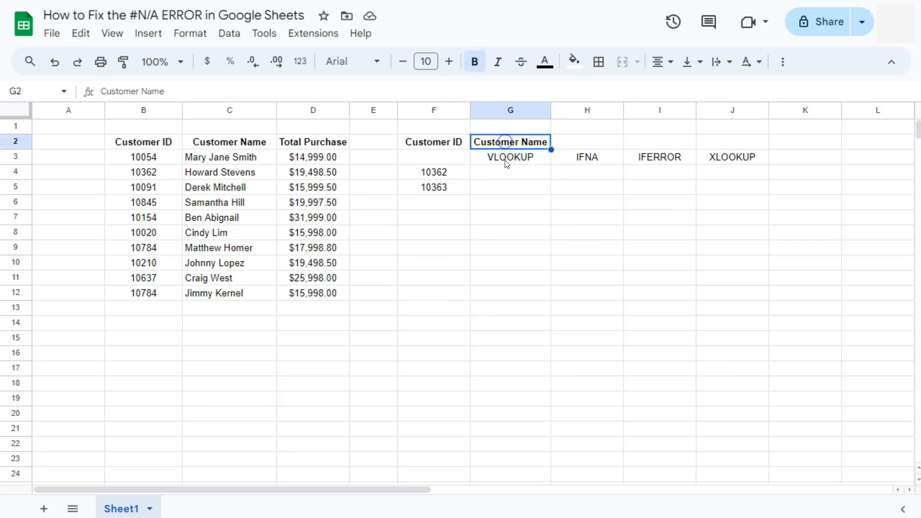
click(434, 172)
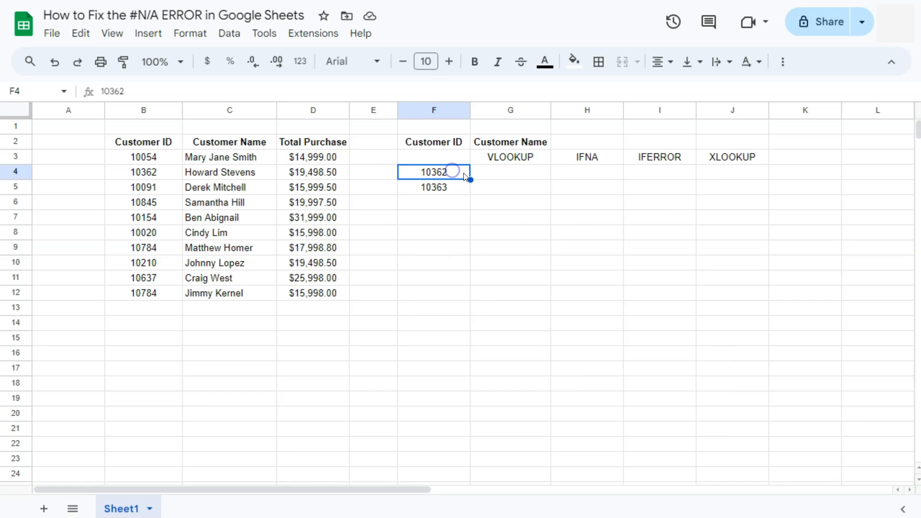
click(510, 172)
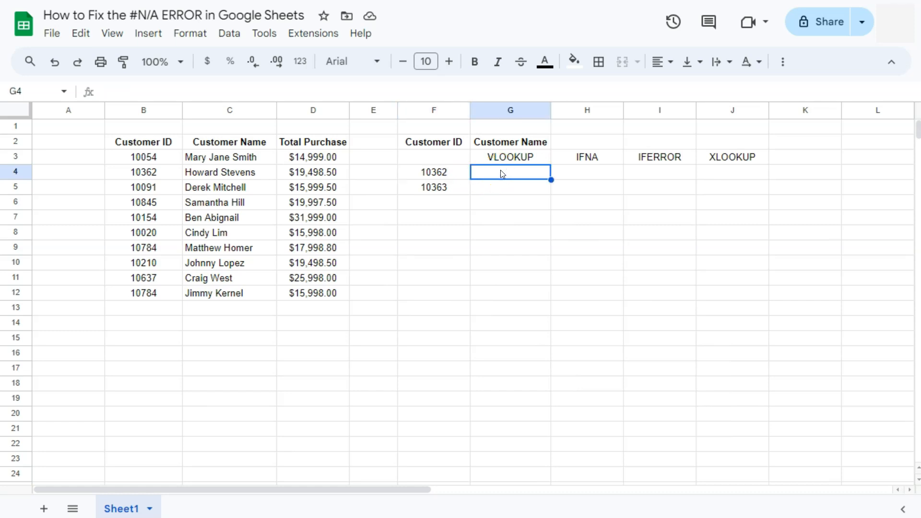
Step: Enter =VLOOKUP(F4, B3:D12, 2, False) so G4 returns Howard Stevens
text(=vl)
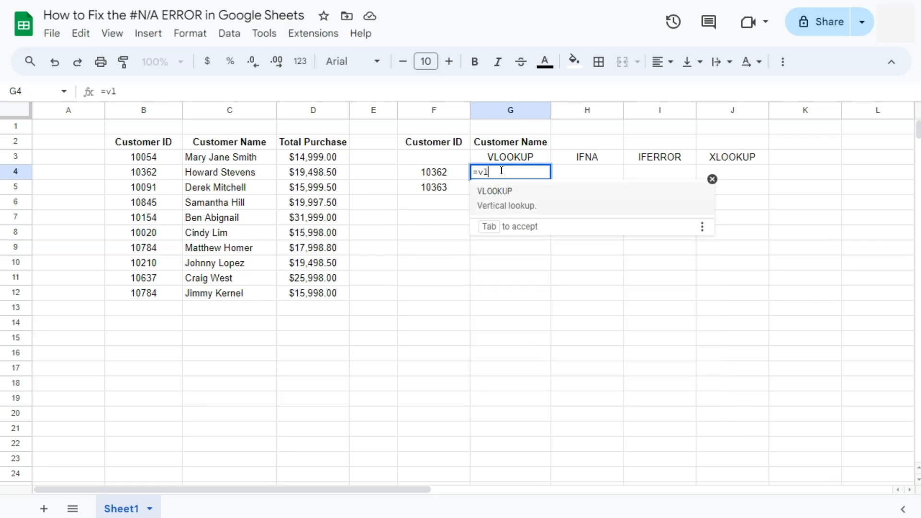
key(Tab)
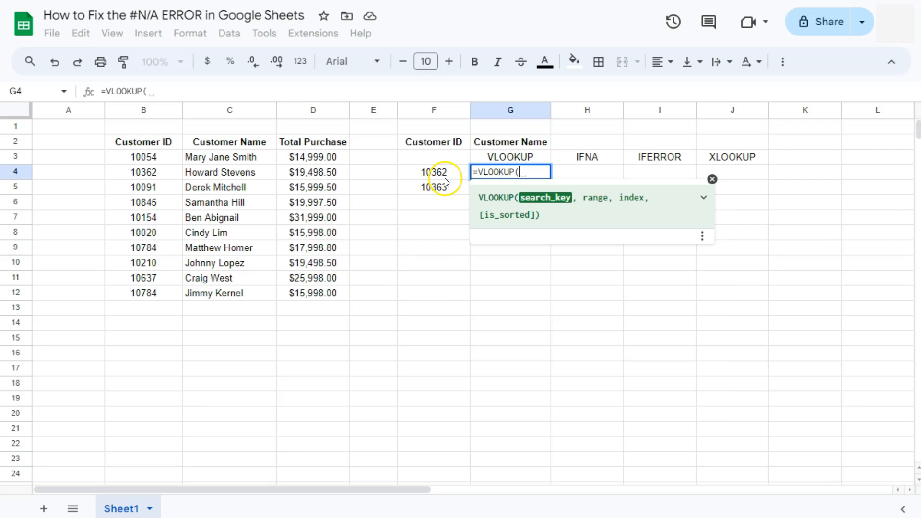
click(434, 172)
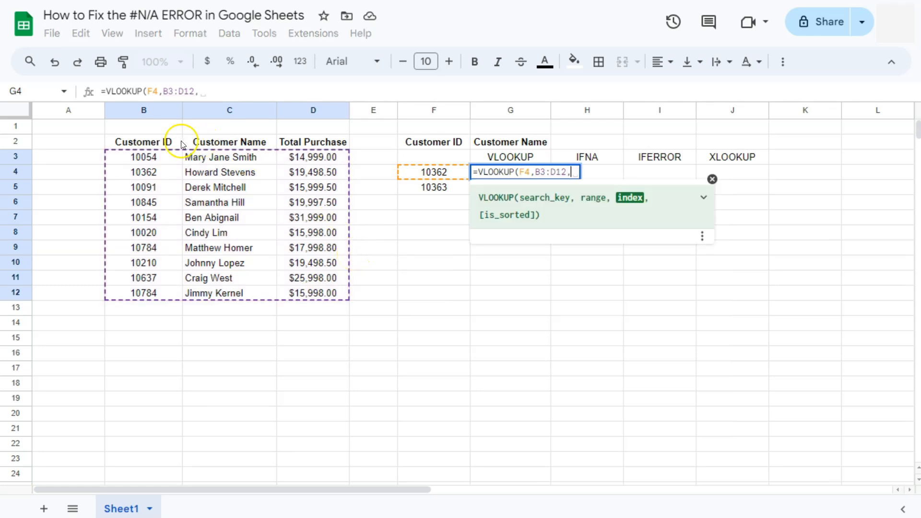
mouse_move(313, 142)
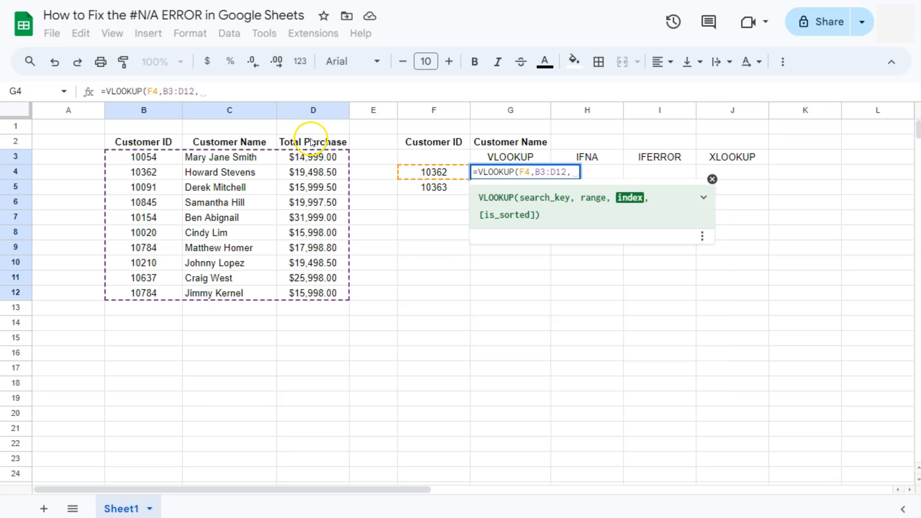
mouse_move(240, 146)
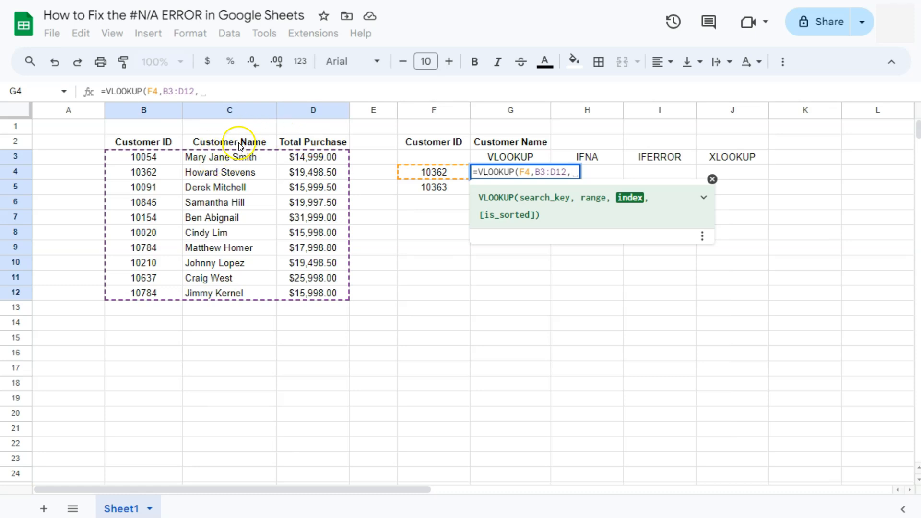
text(2)
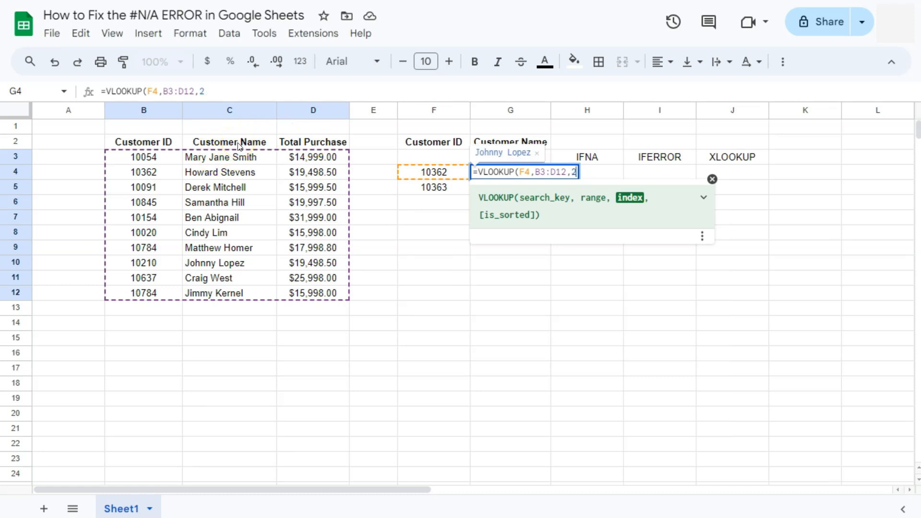
text(,)
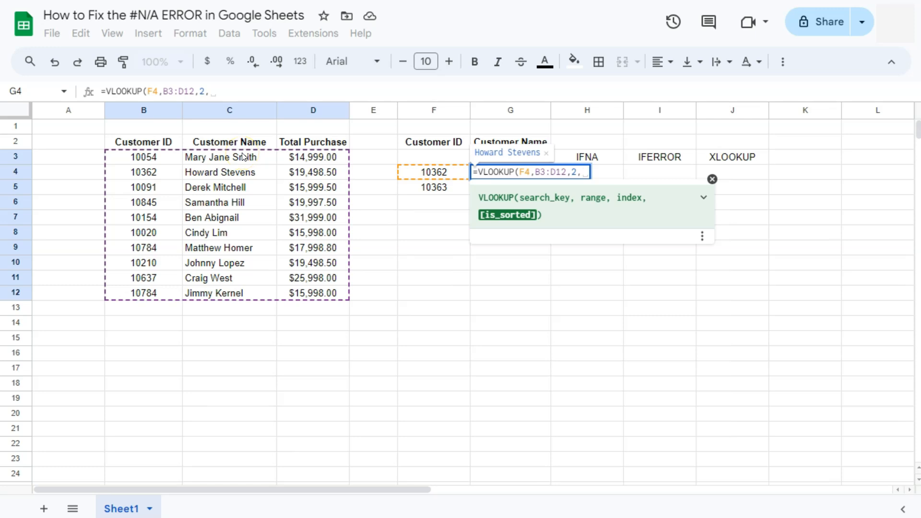
text(False))
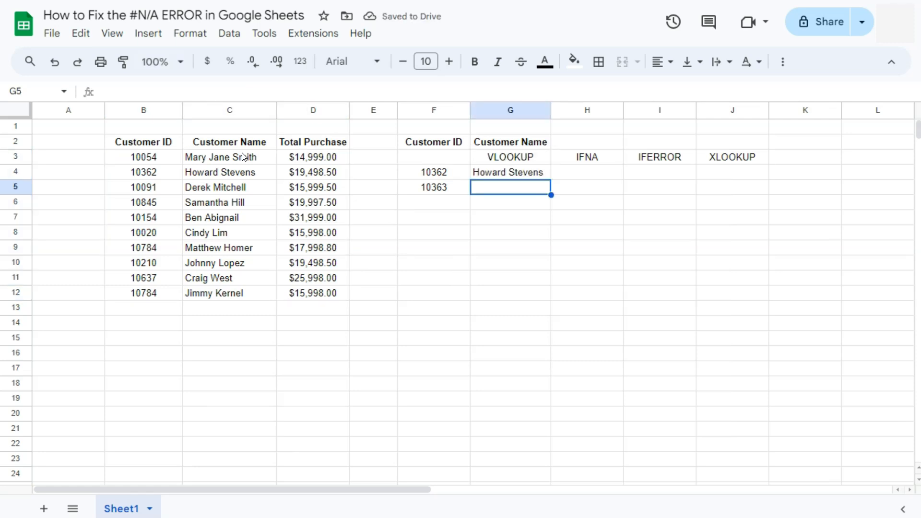
mouse_move(459, 172)
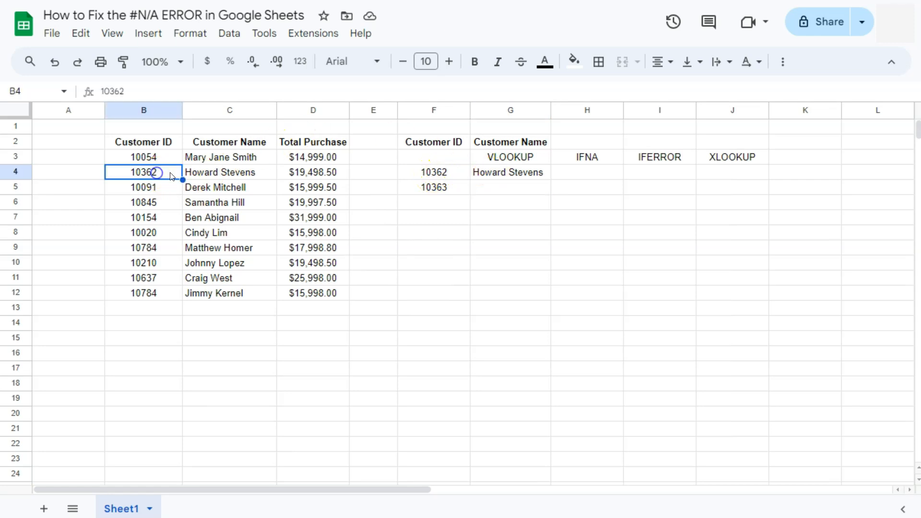
Step: Lock the B3:D12 range in G4's VLOOKUP as an absolute $B$3:$D$12 reference
drag(144, 172, 229, 172)
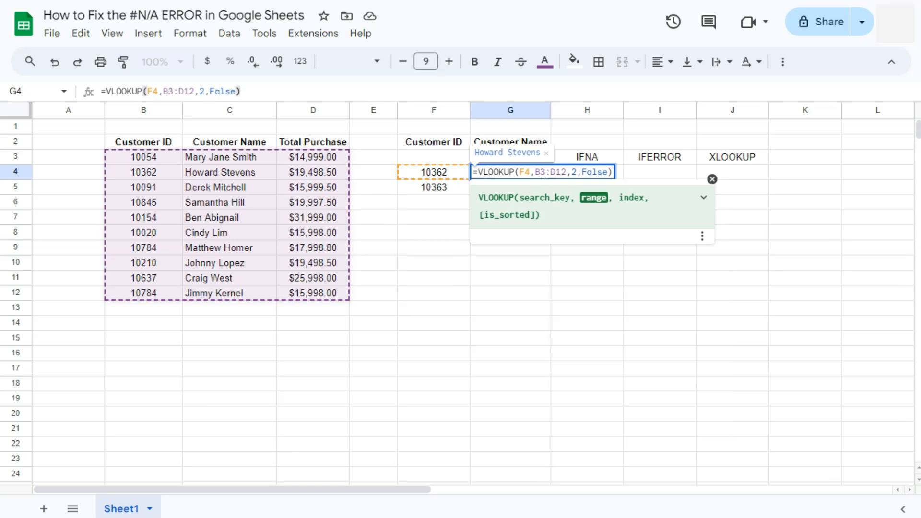
mouse_move(544, 178)
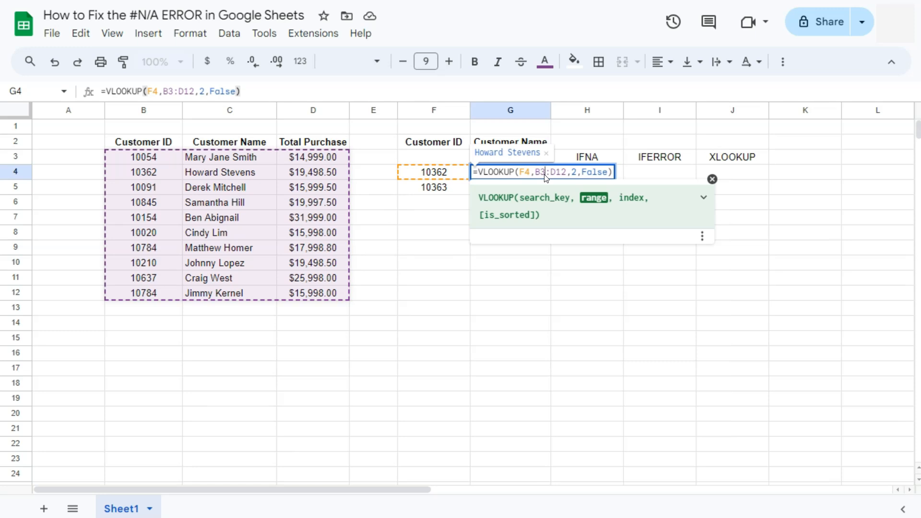
key(f4)
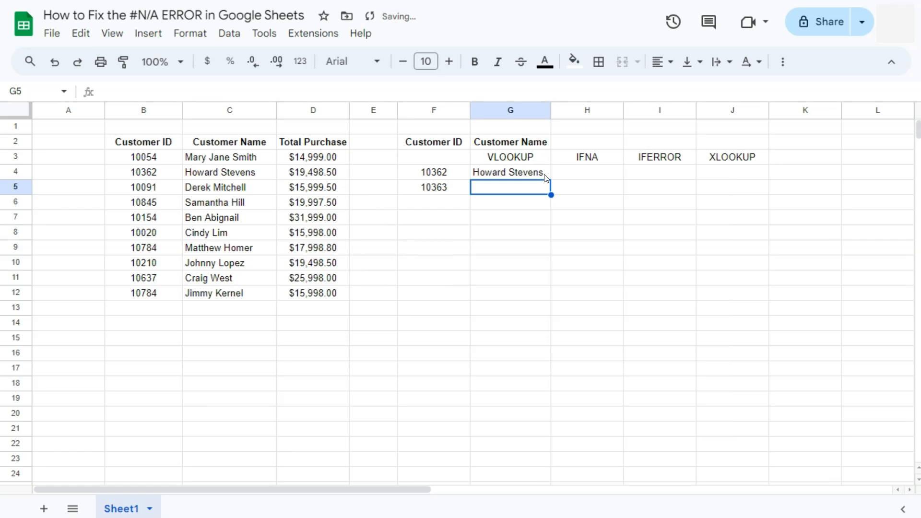
Step: Fill G4's VLOOKUP down to G5, where ID 10363 returns #N/A
click(508, 172)
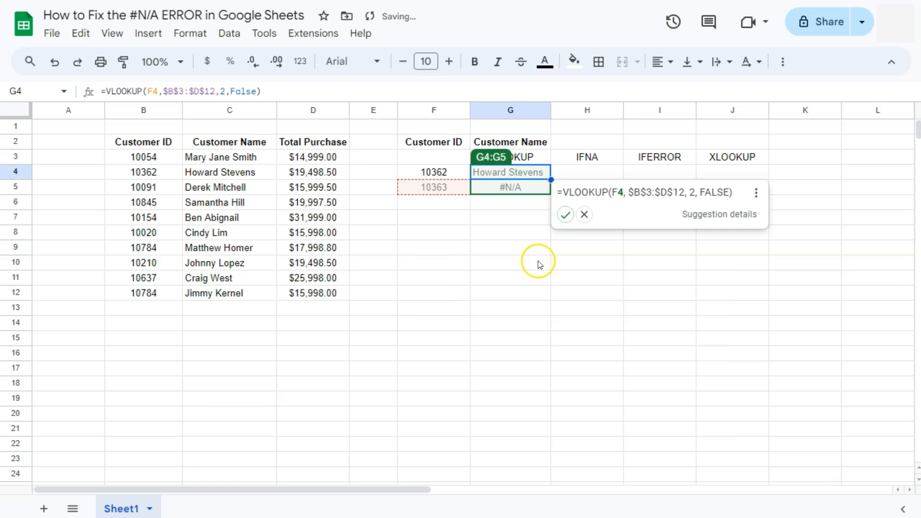
click(584, 214)
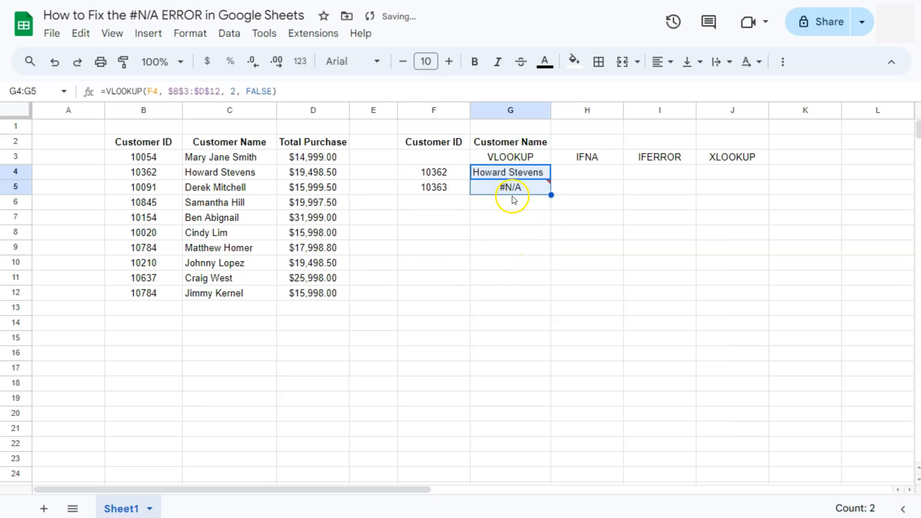
click(509, 202)
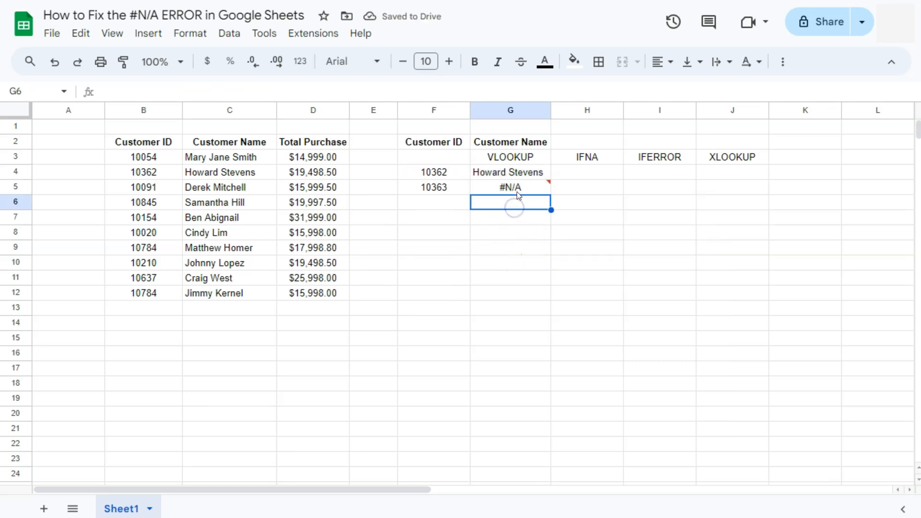
click(510, 187)
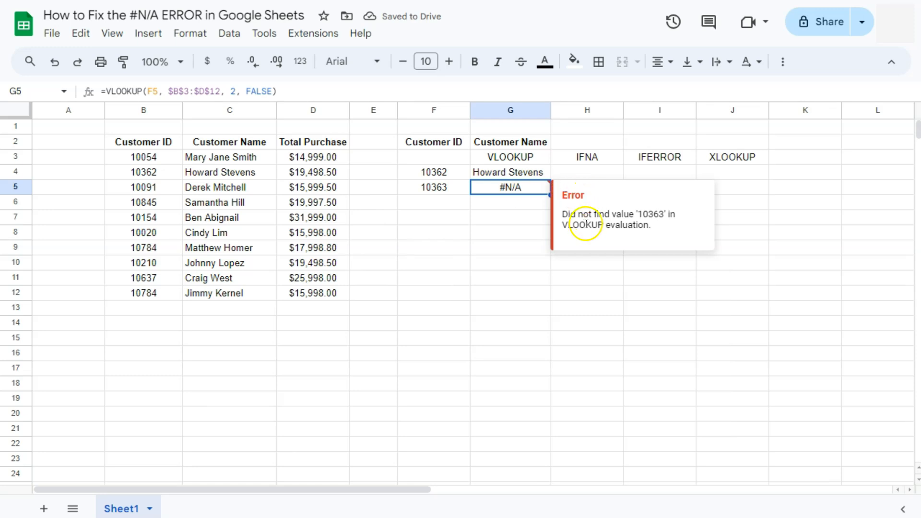
mouse_move(640, 213)
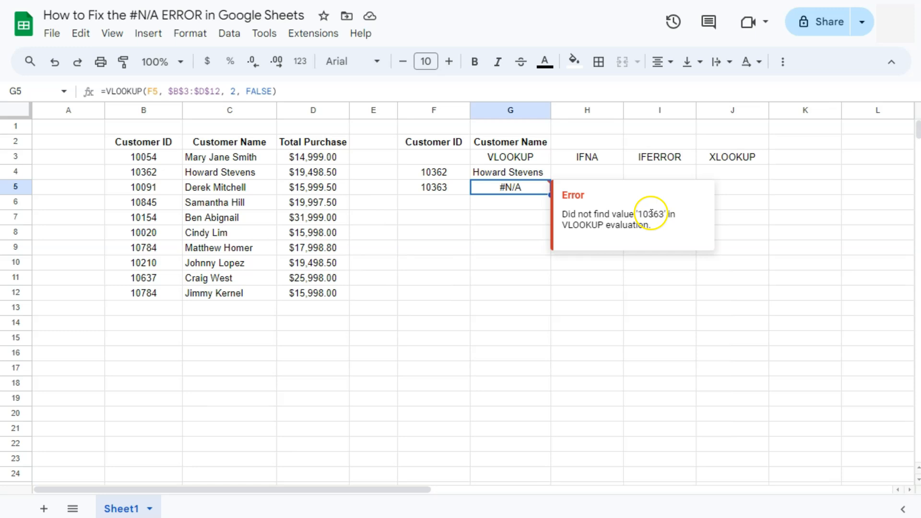
mouse_move(601, 228)
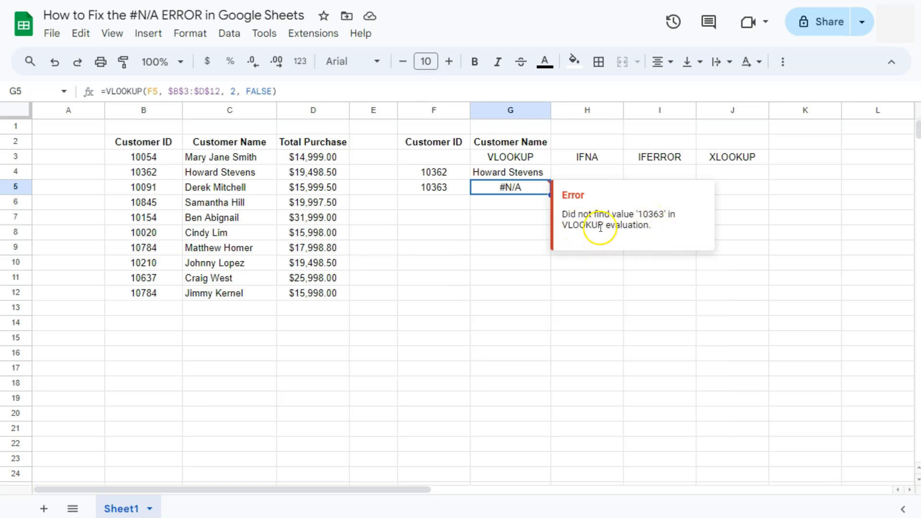
mouse_move(484, 193)
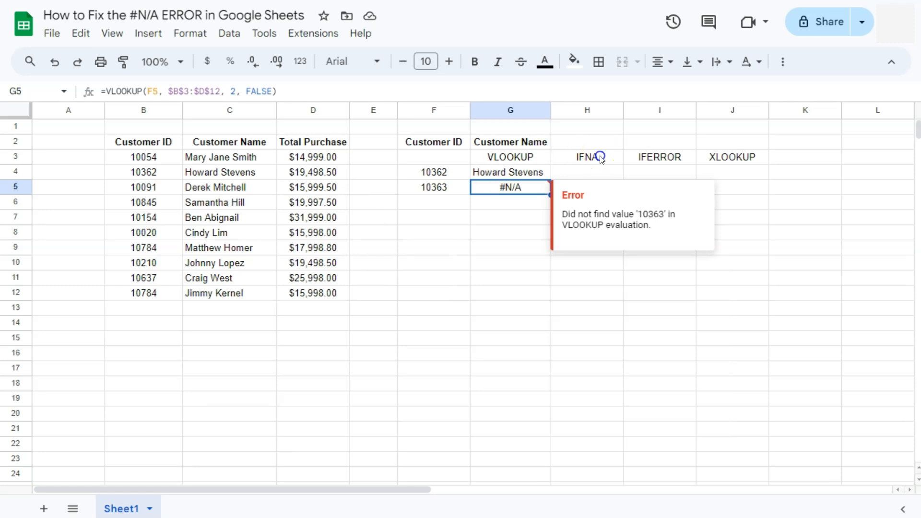
Step: Review the IFERROR and XLOOKUP headings and the empty IFNA result cell
click(660, 157)
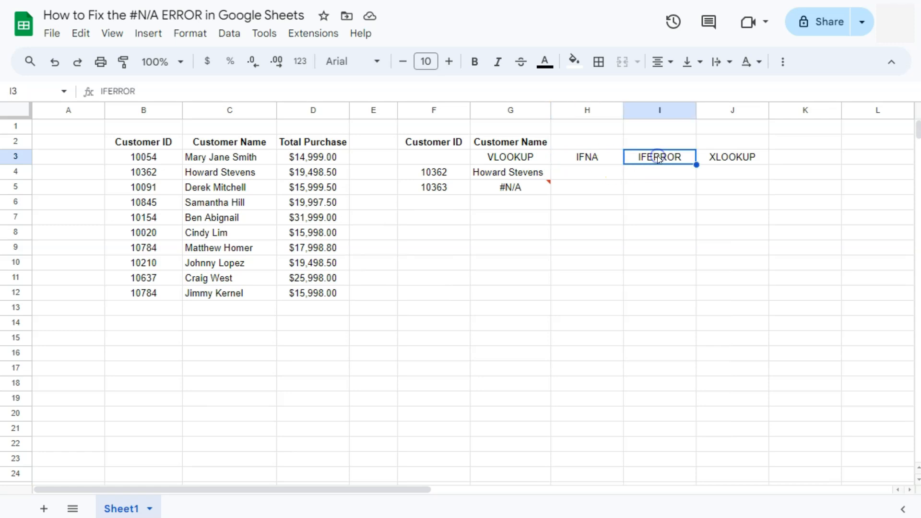
click(732, 157)
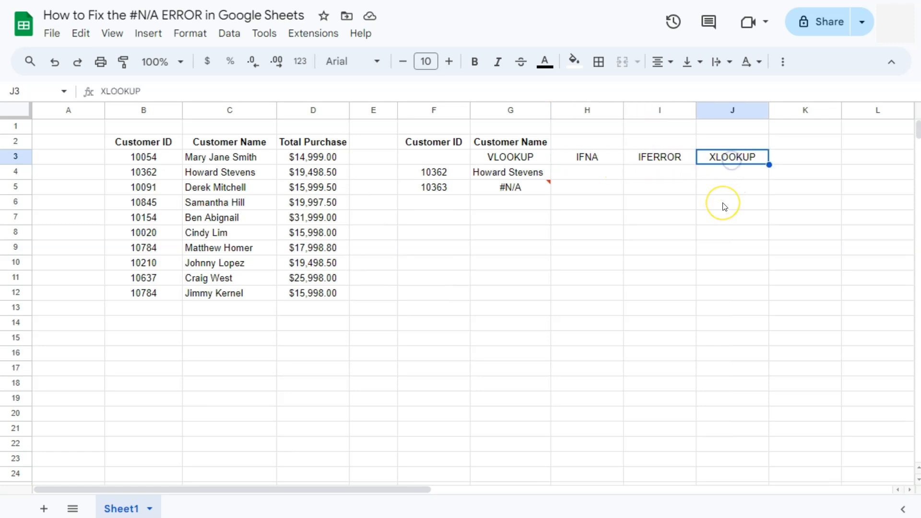
click(586, 232)
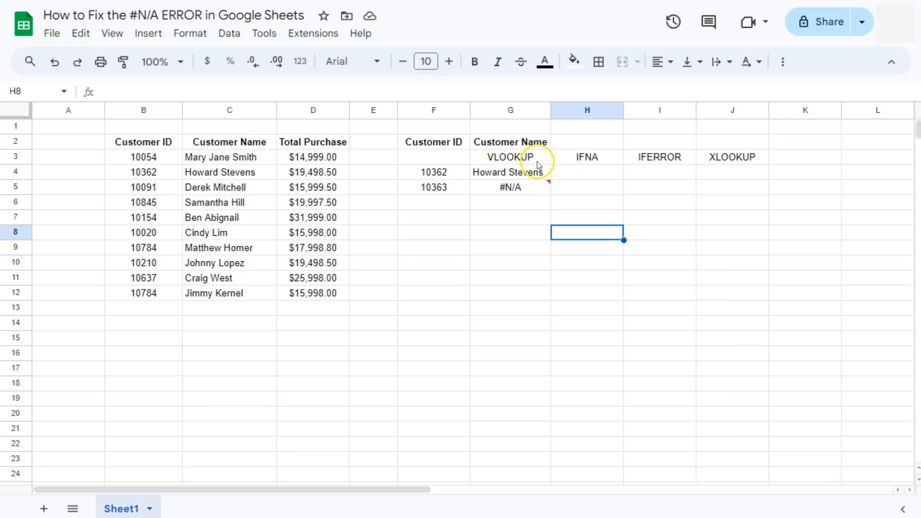
click(586, 172)
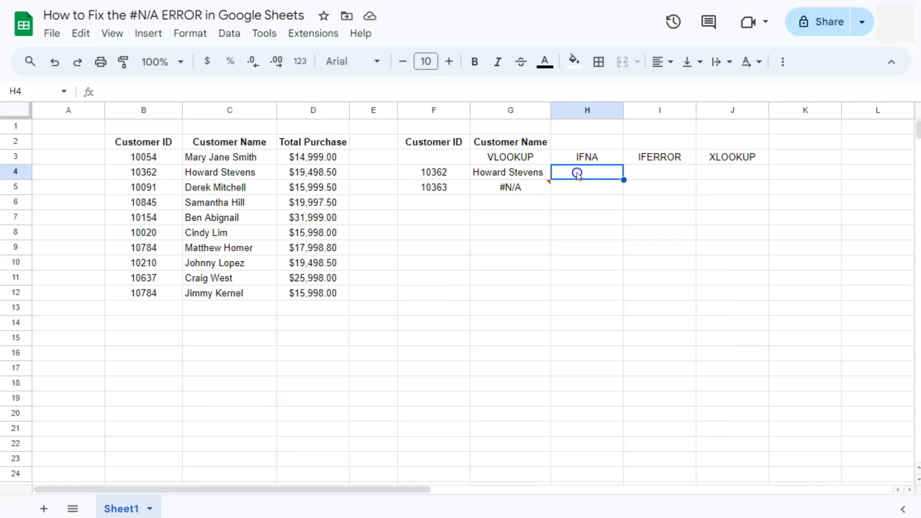
Step: Compare G4's working lookup with G5's #N/A and start editing G5's formula
click(510, 172)
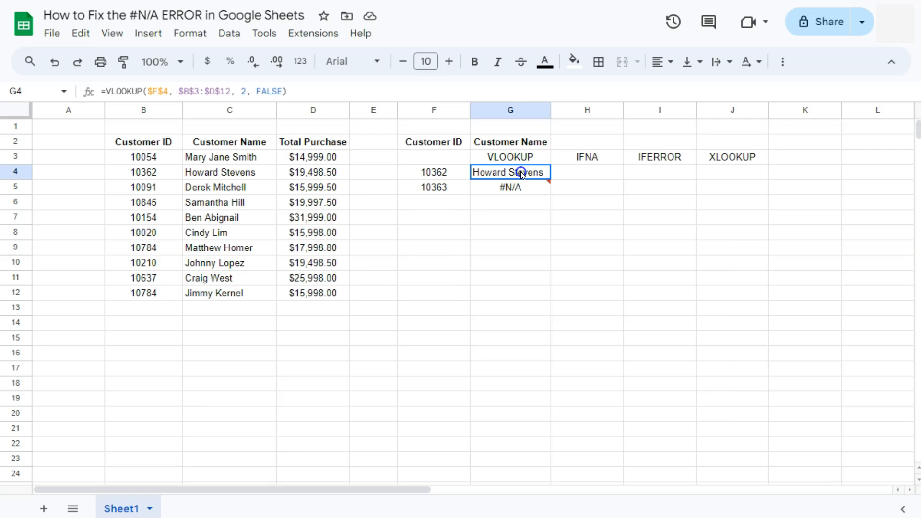
click(510, 188)
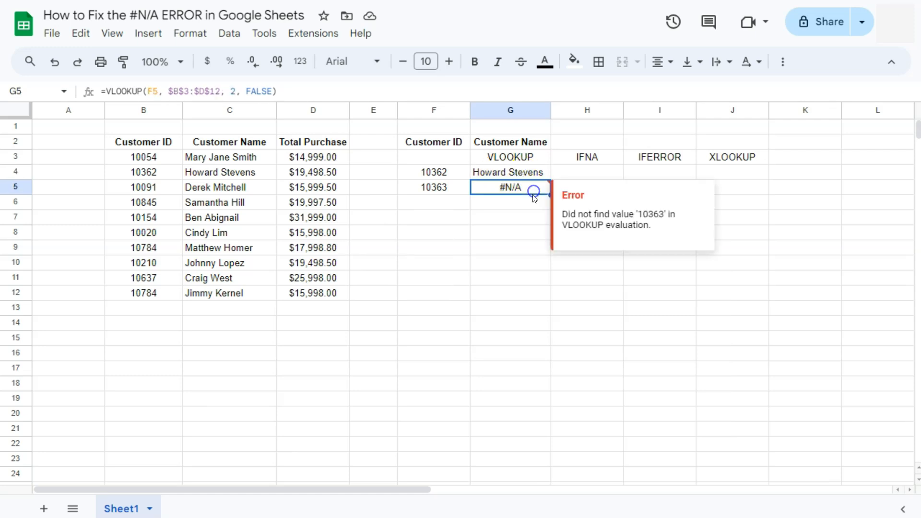
mouse_move(532, 194)
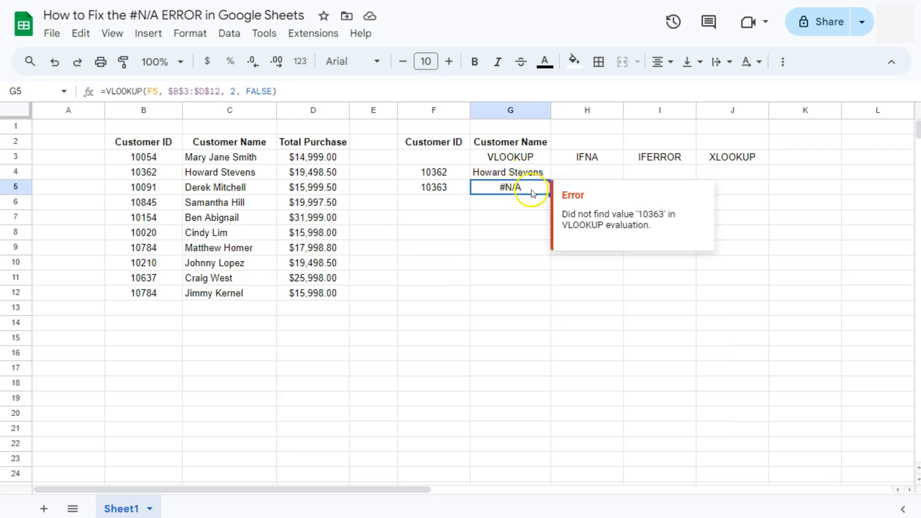
double_click(510, 187)
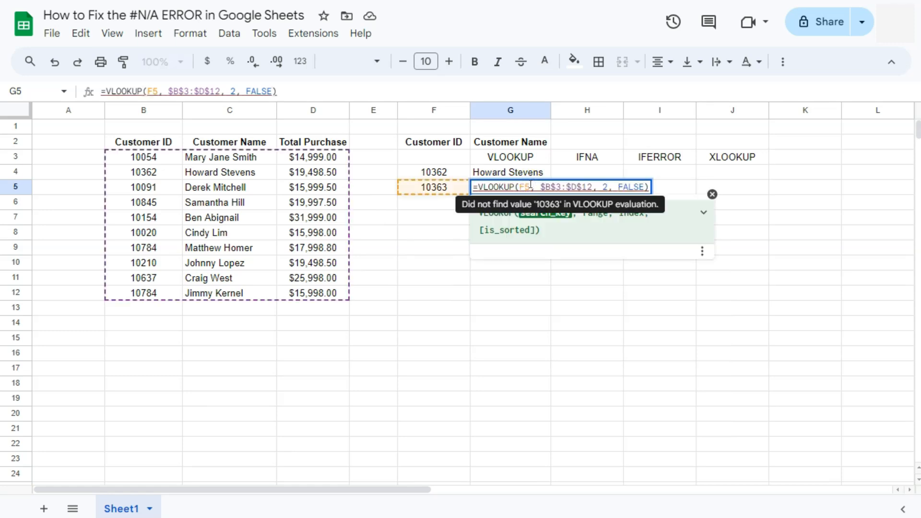
Step: Wrap H5's VLOOKUP in IFNA with "DATA NOT FOUND" as the fallback for ID 10363
click(509, 216)
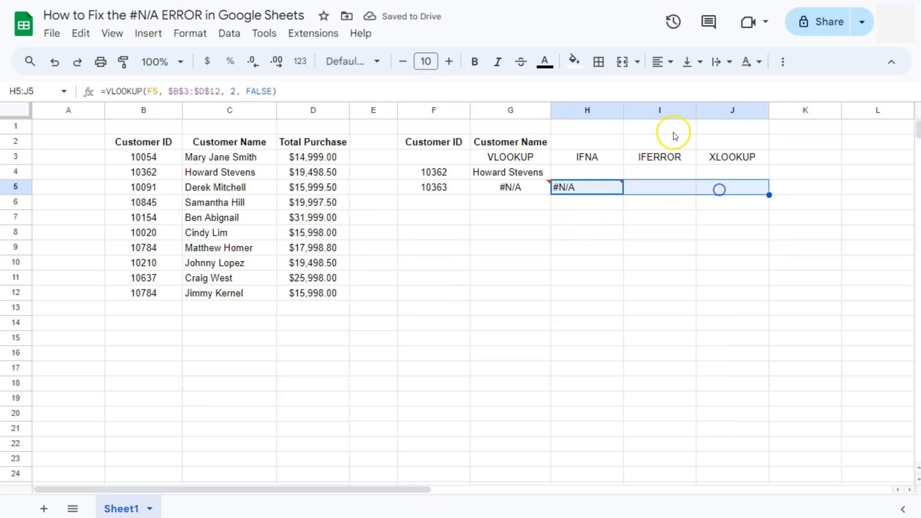
click(587, 218)
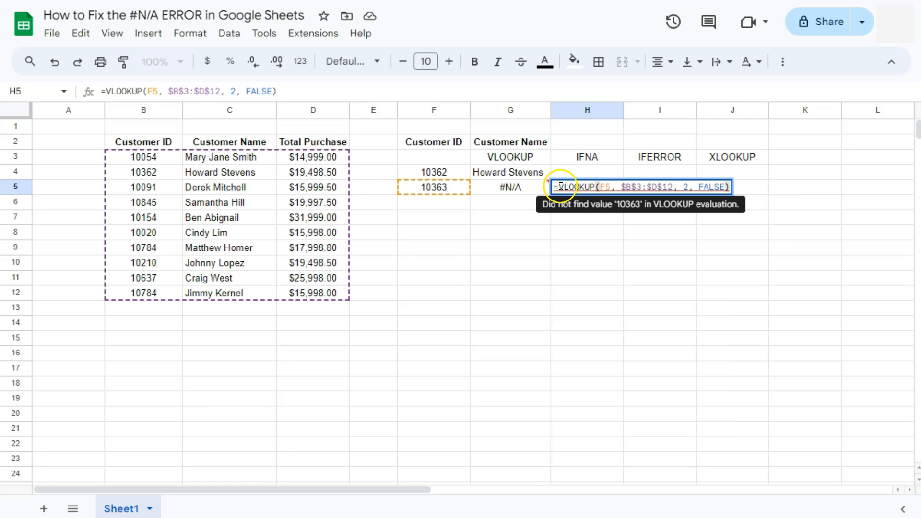
mouse_move(592, 210)
text(IFNA()
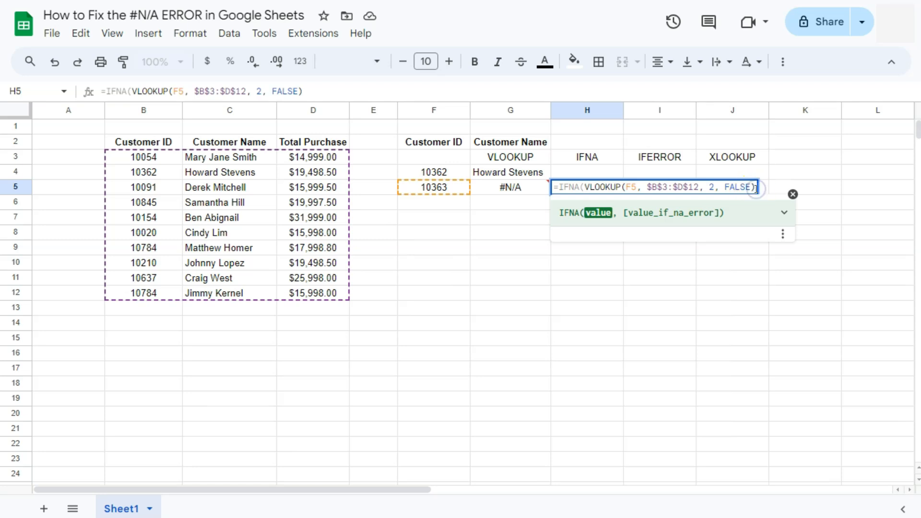
text(,)
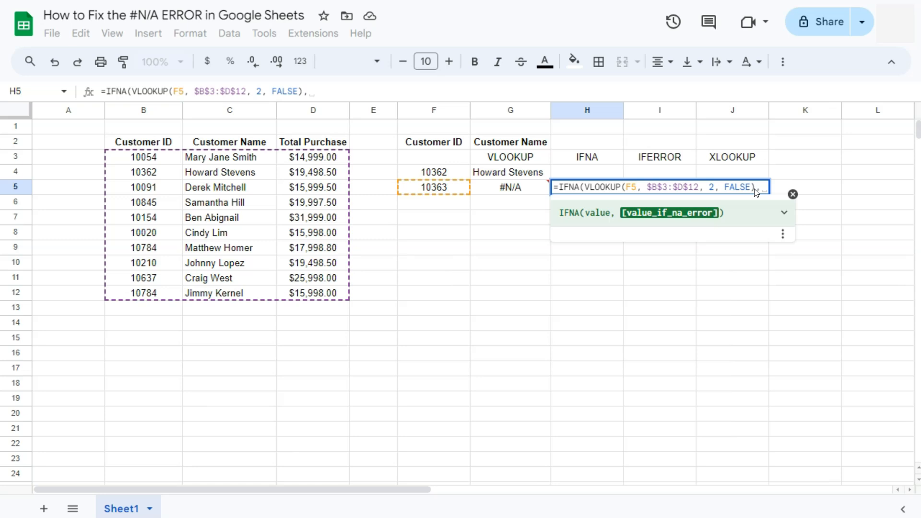
text(")
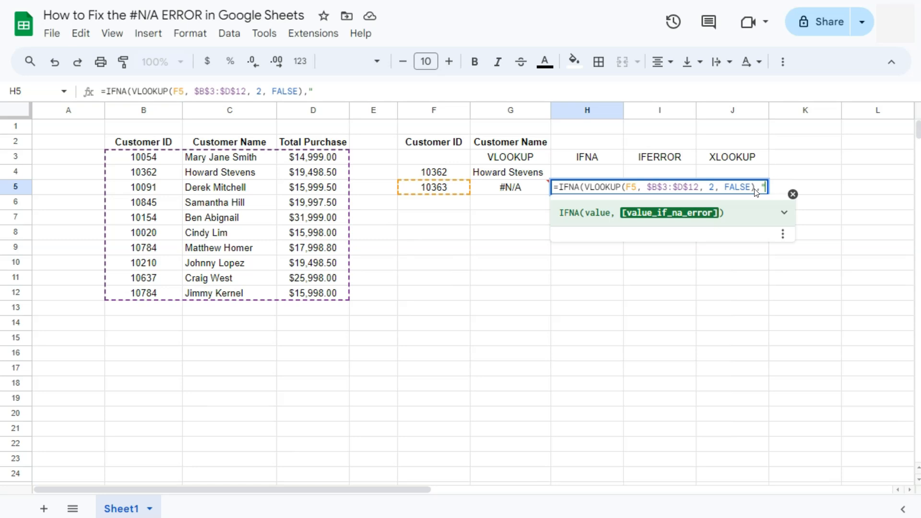
text(D)
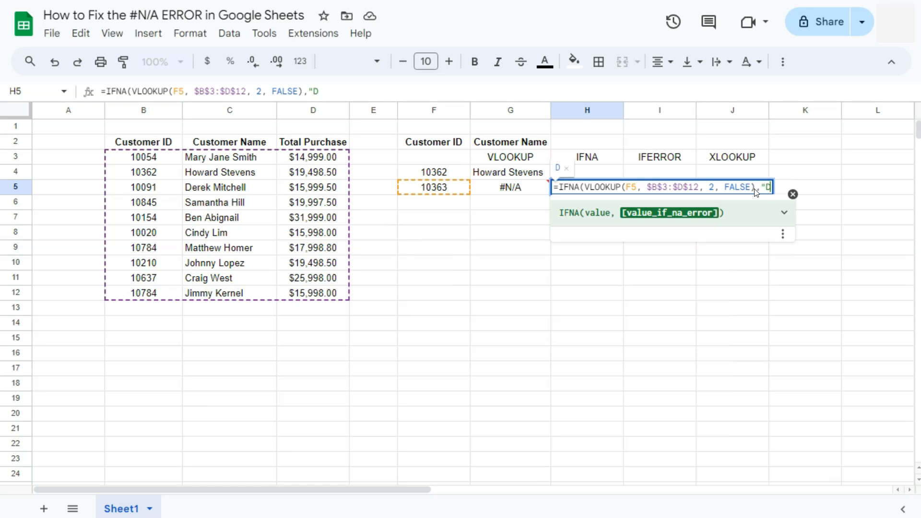
text(ATA NOT)
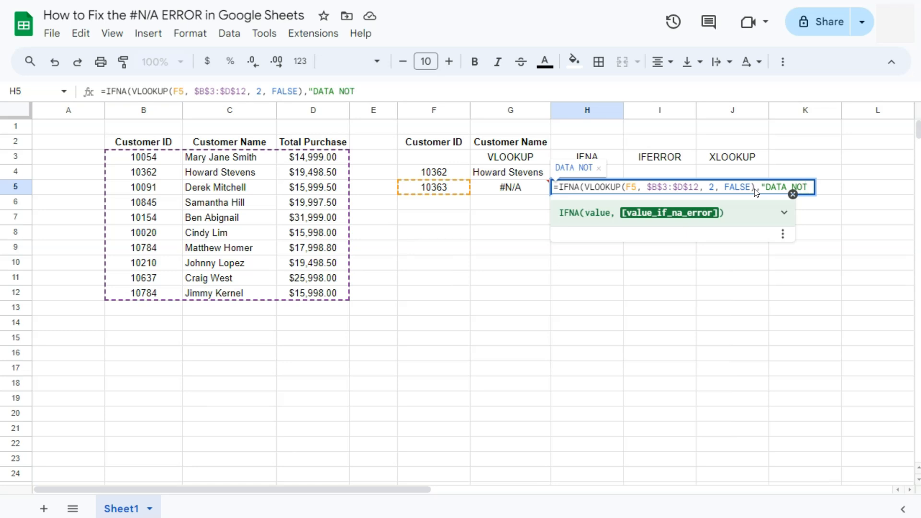
text(FOUND)
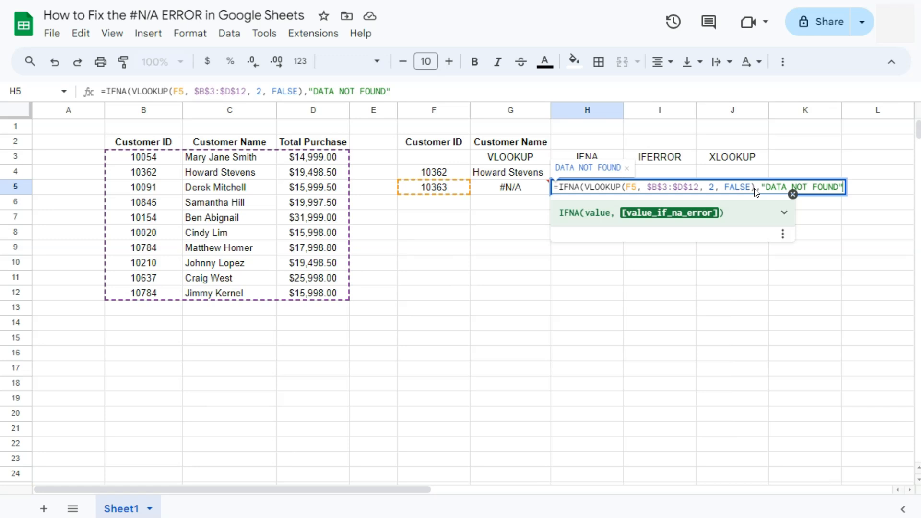
key(Enter)
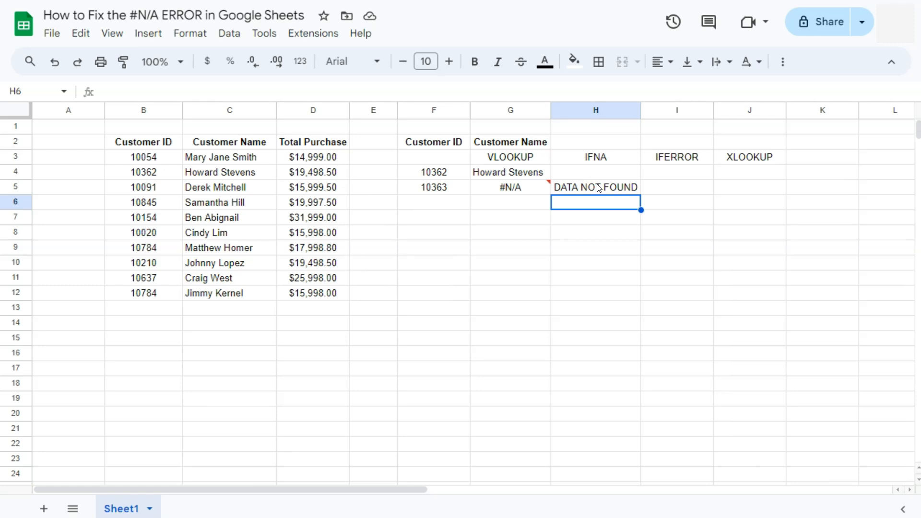
mouse_move(551, 172)
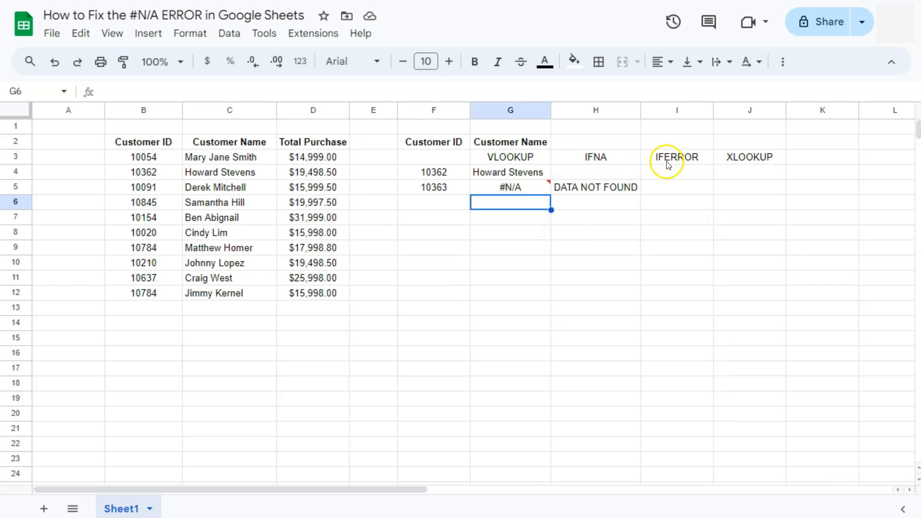
Step: Enter =IFERROR(VLOOKUP(F5,$B$3:$D$12,2,FALSE),"DATA NOT FOUND") in I5
click(677, 187)
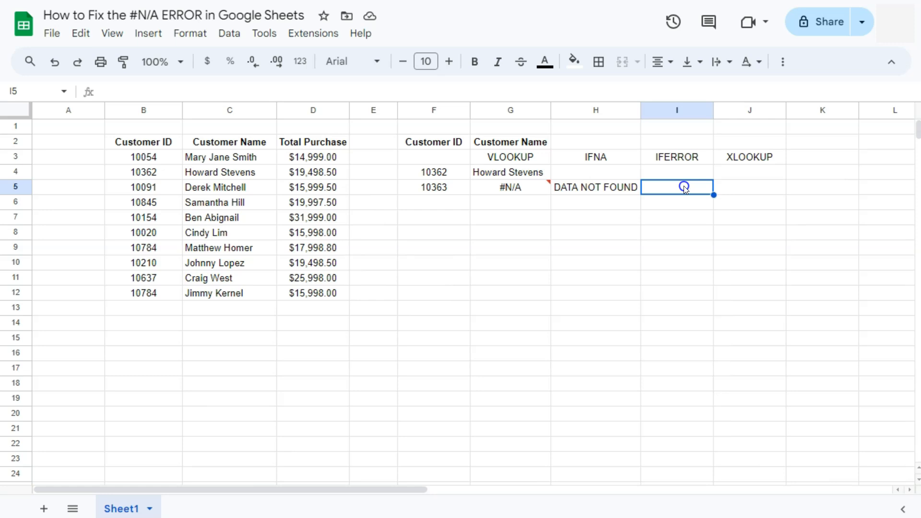
text(=VLOOKUP(F5, $B$3:$D$12, 2, FALSE))
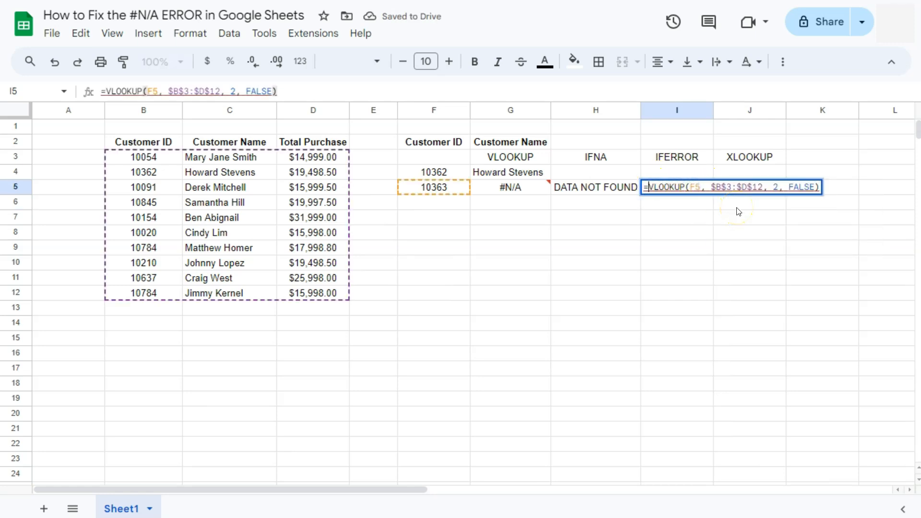
text(IFERROR()
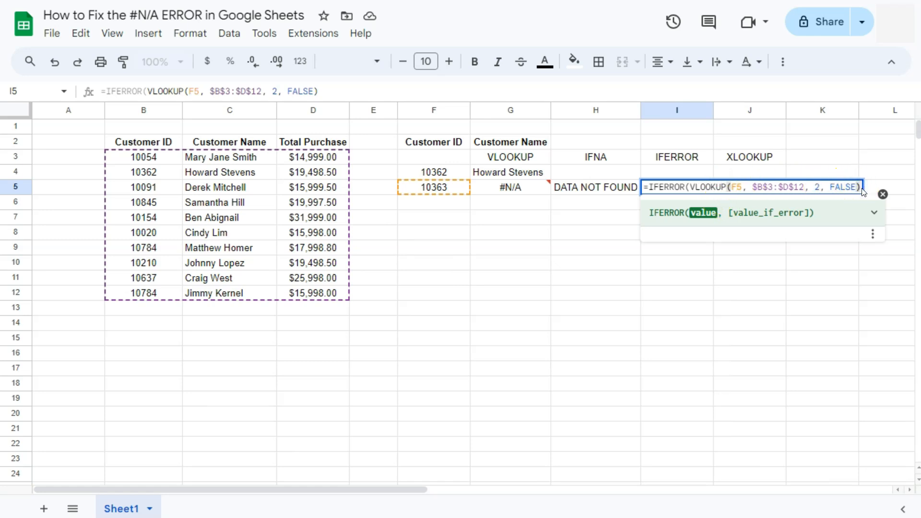
text(,)
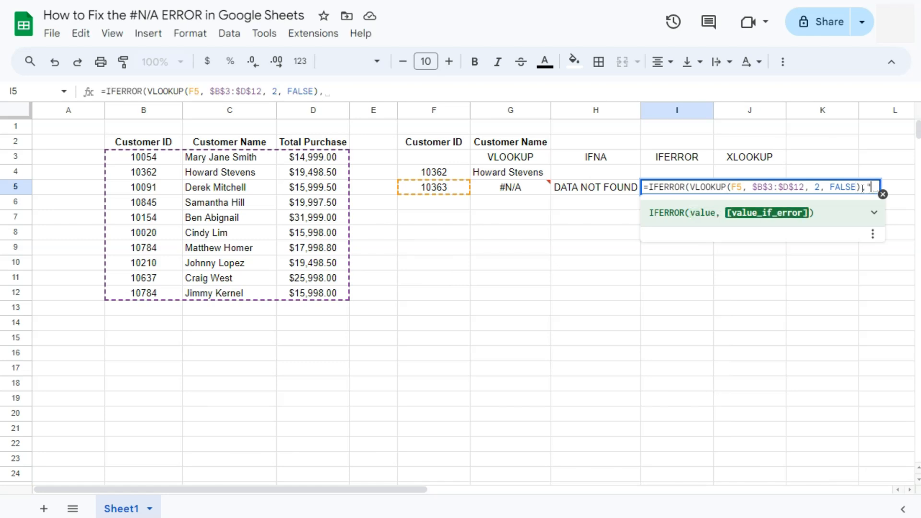
text("DA)
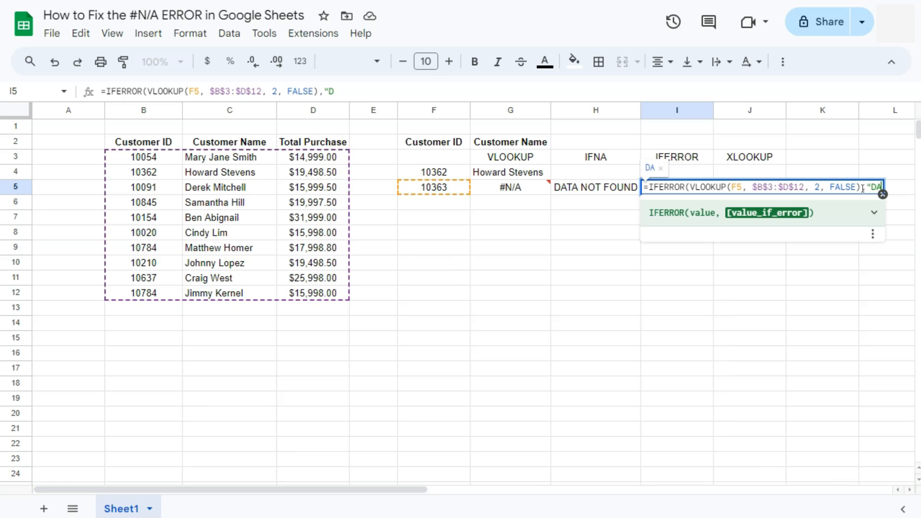
text(ATA)
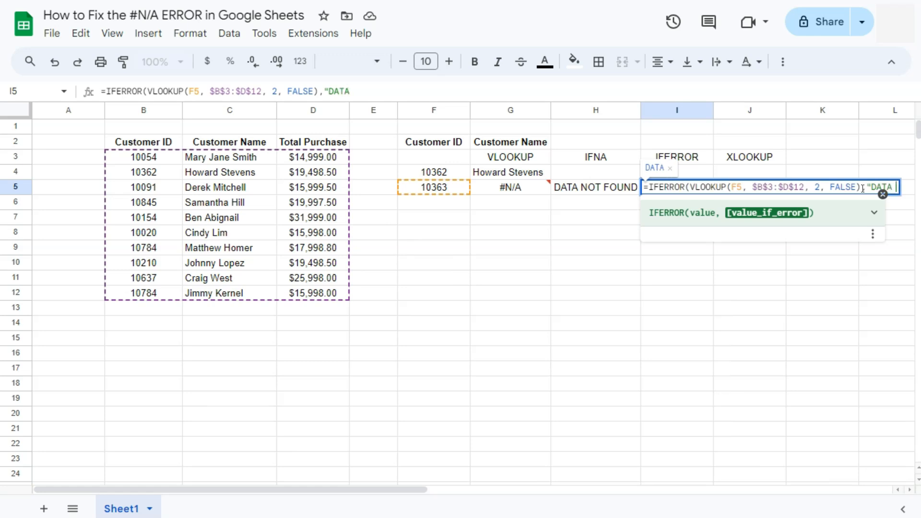
text(NOT FOUND)
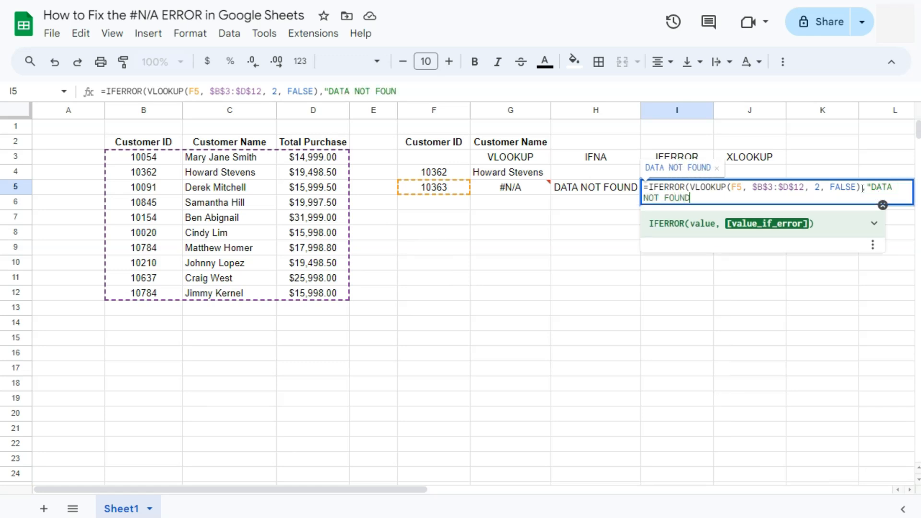
text(")
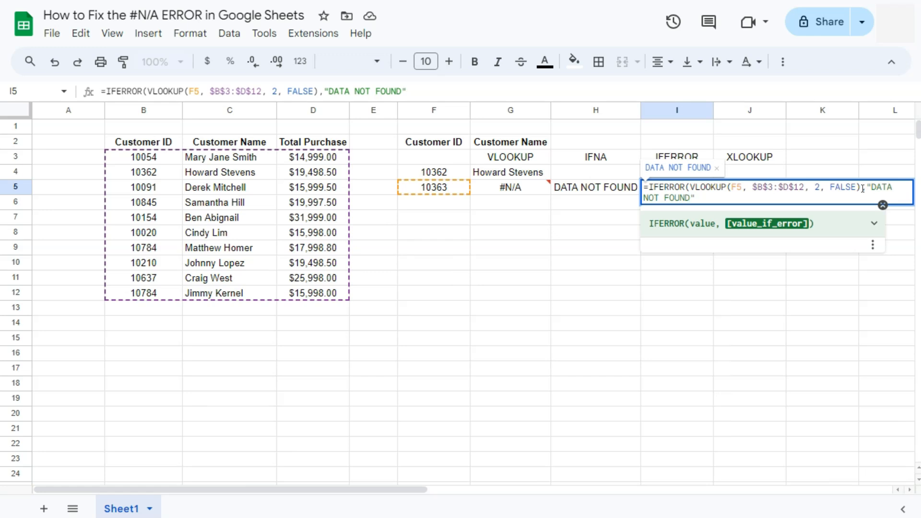
key(Enter)
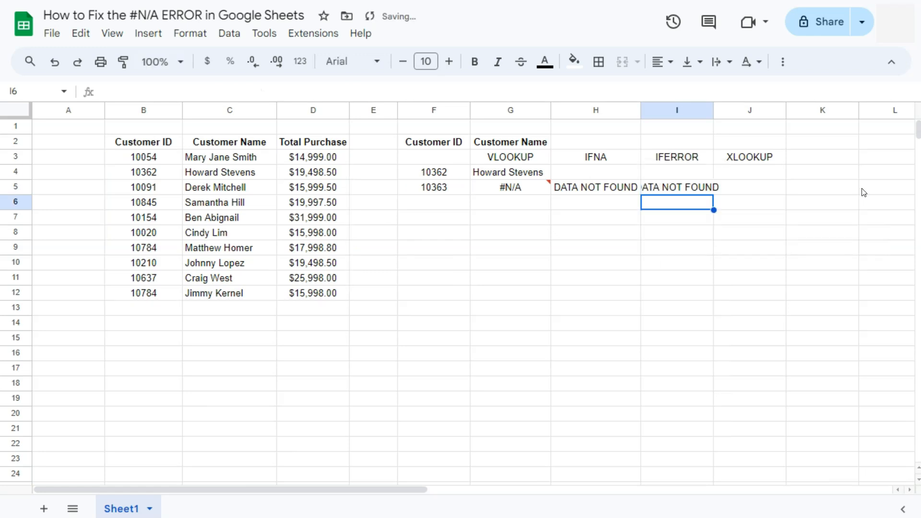
click(766, 187)
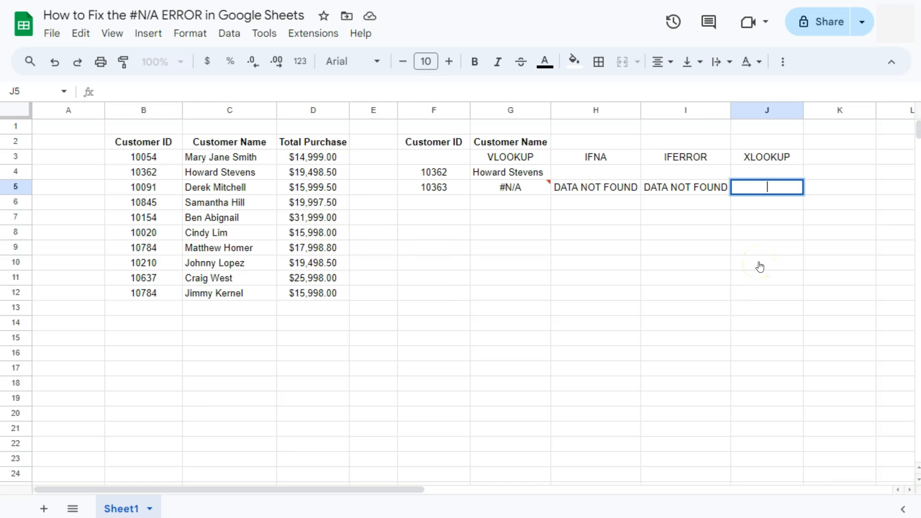
Step: Enter an XLOOKUP of F5 over B3:B12 and C3:C12 in J5 with "DATA NOT FOUND" fallback
text(=)
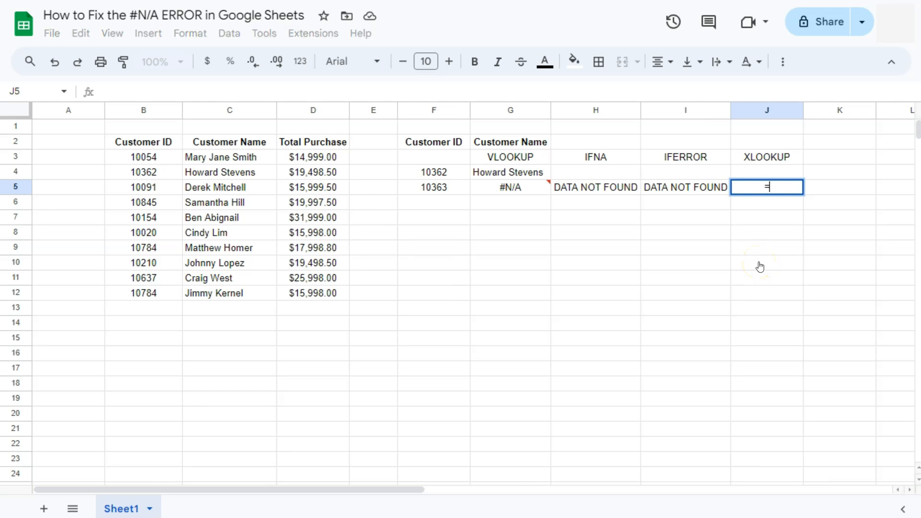
text(xl)
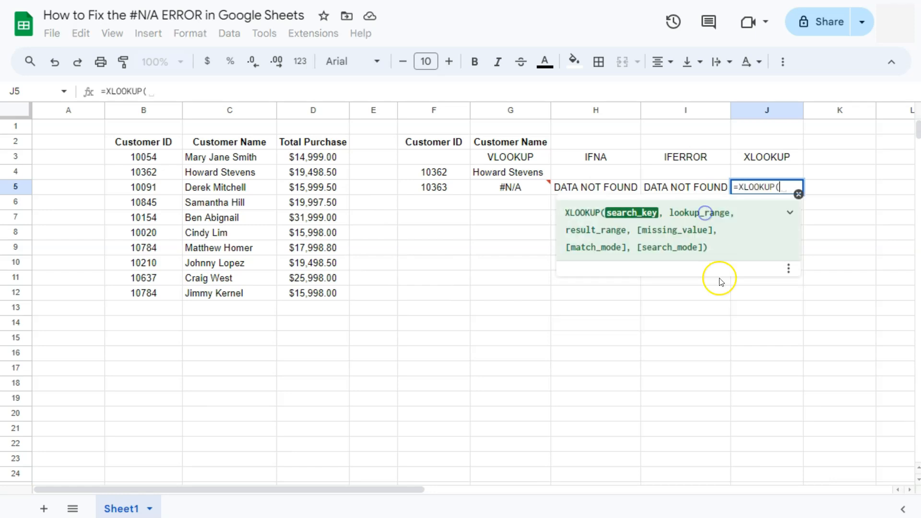
mouse_move(434, 187)
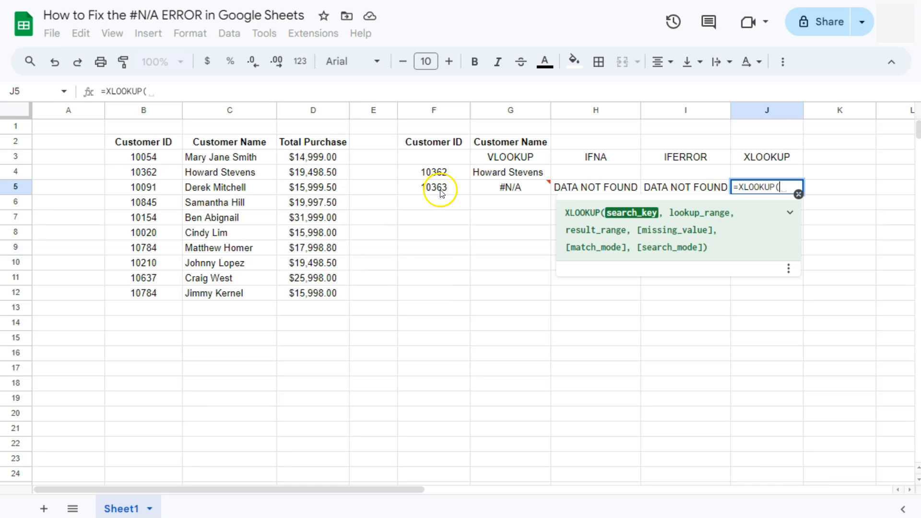
click(434, 187)
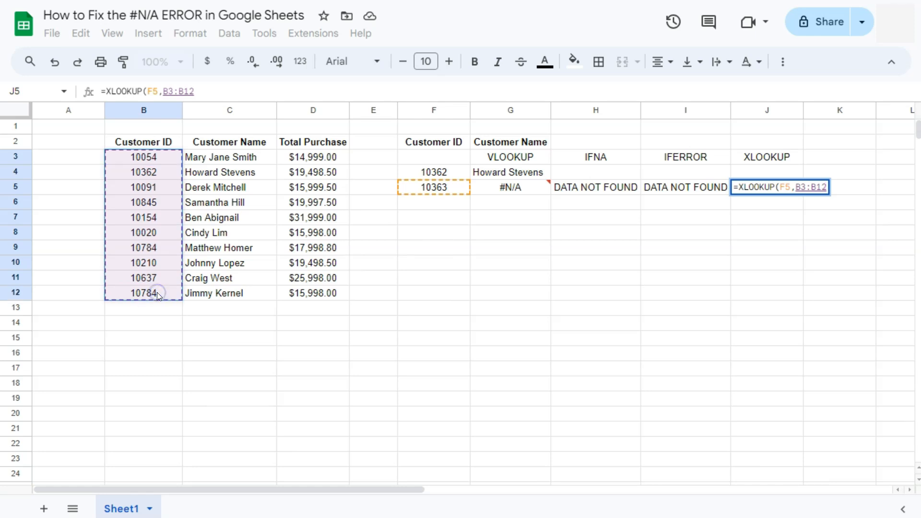
text(,C3:C12)
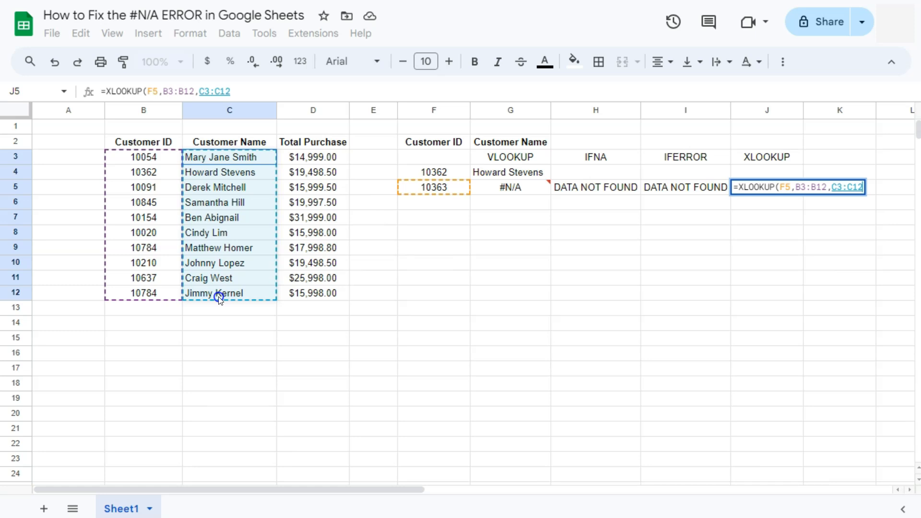
text(,)
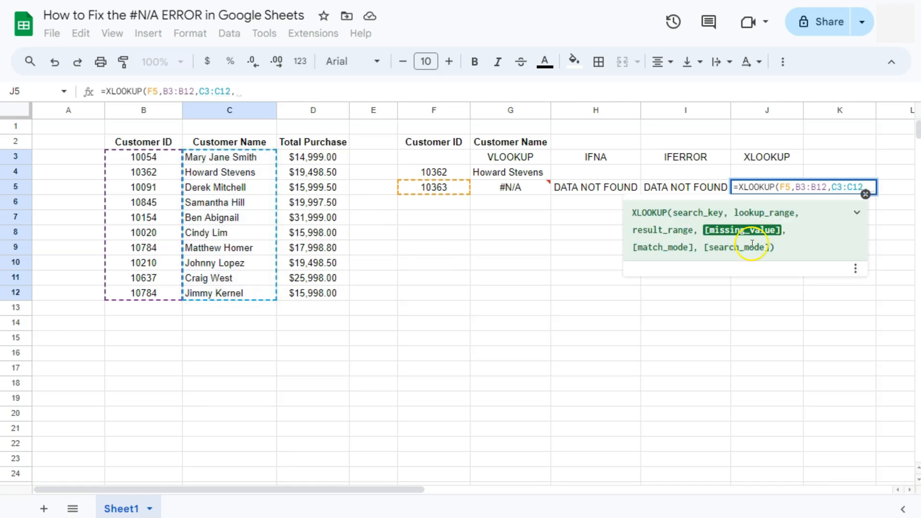
text(")
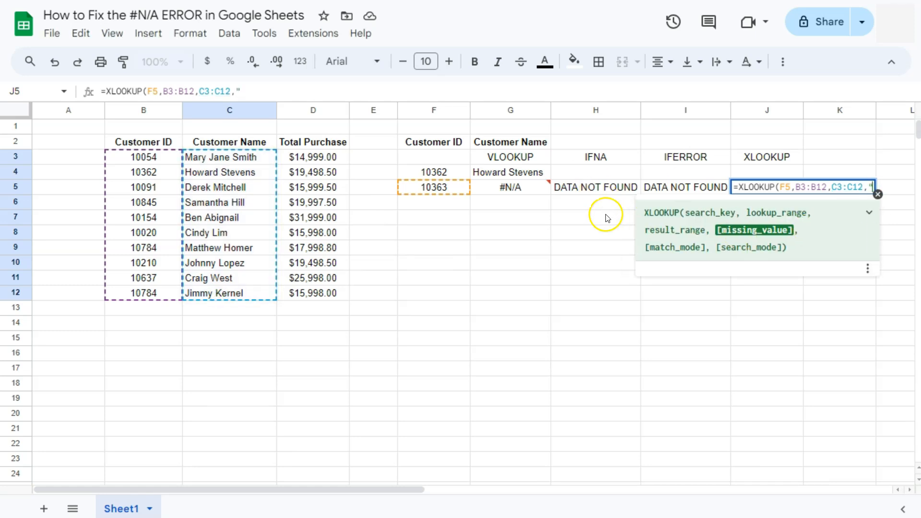
text("DATA NOT FOUND")
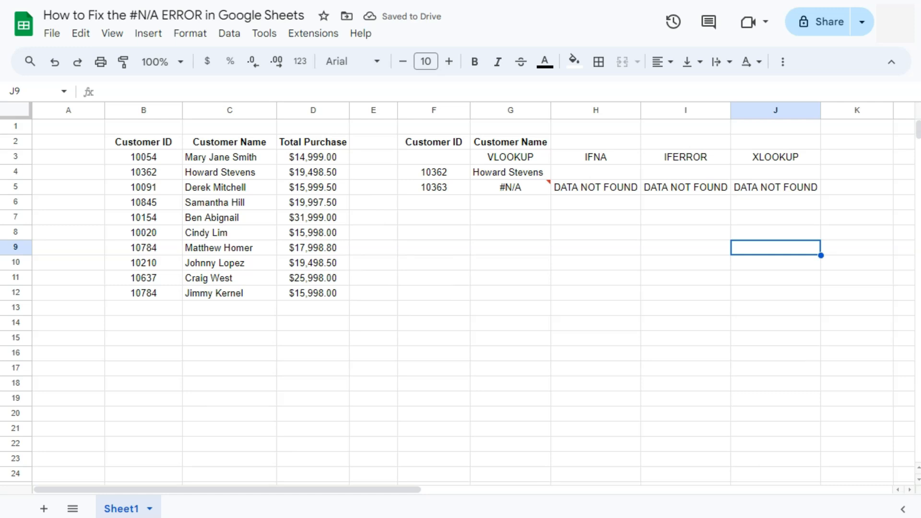
click(510, 172)
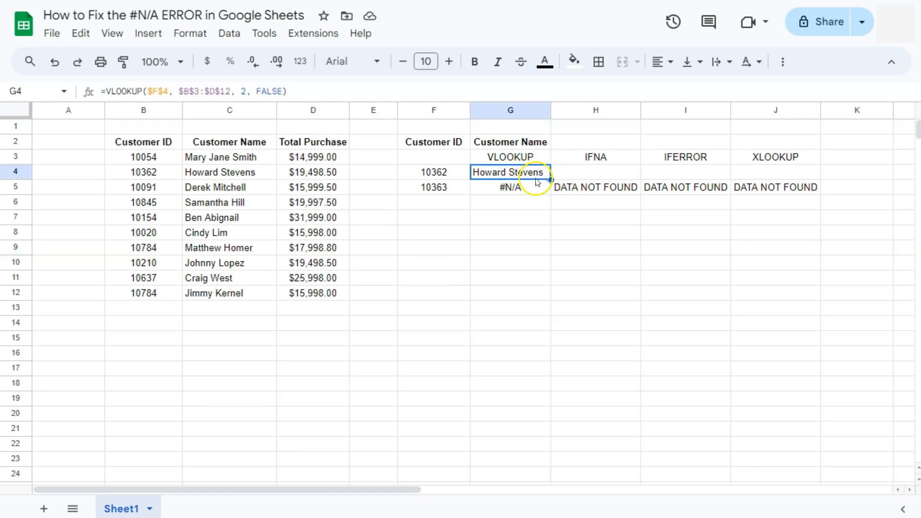
mouse_move(721, 180)
text(=XLOOKUP(F4,B2:B11,C2:C11,"DATA NOT FOUND"))
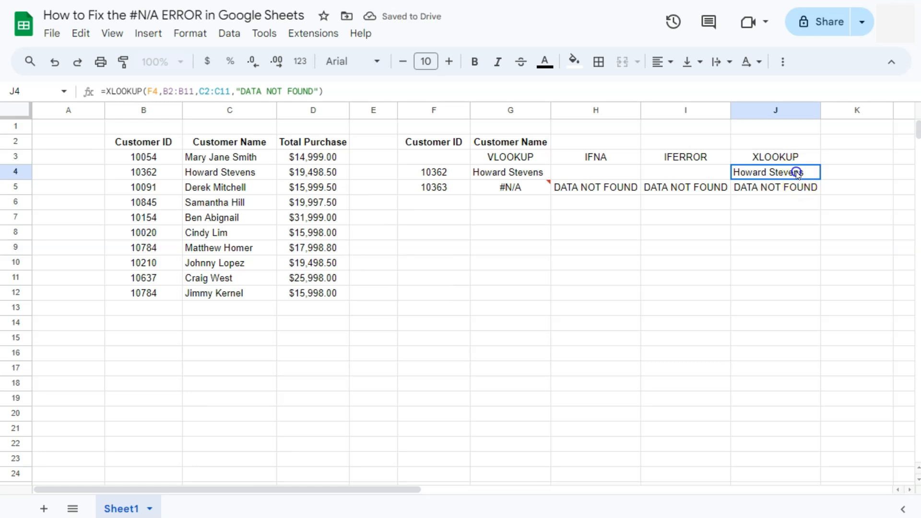
double_click(776, 172)
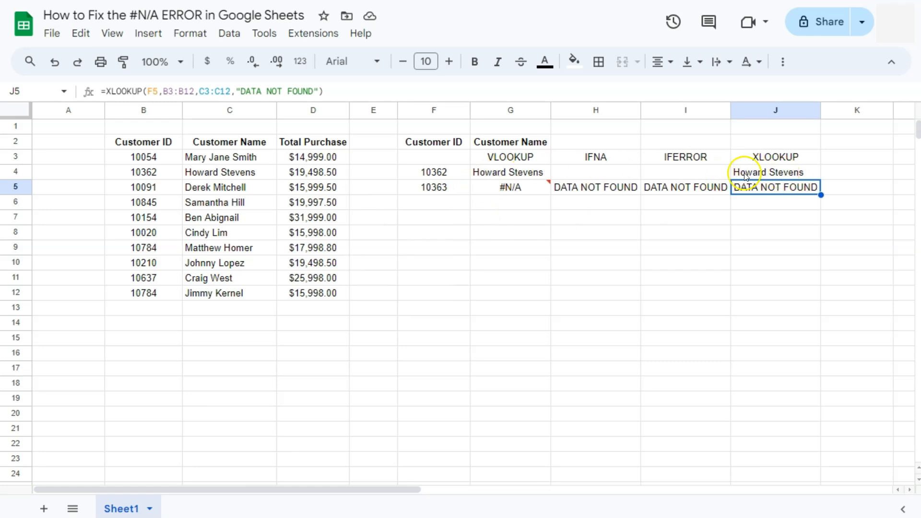
click(434, 172)
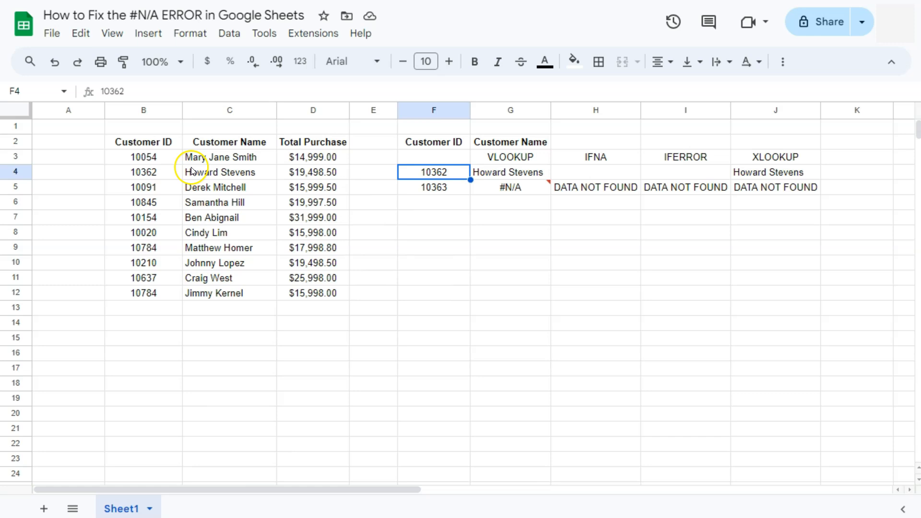
mouse_move(438, 189)
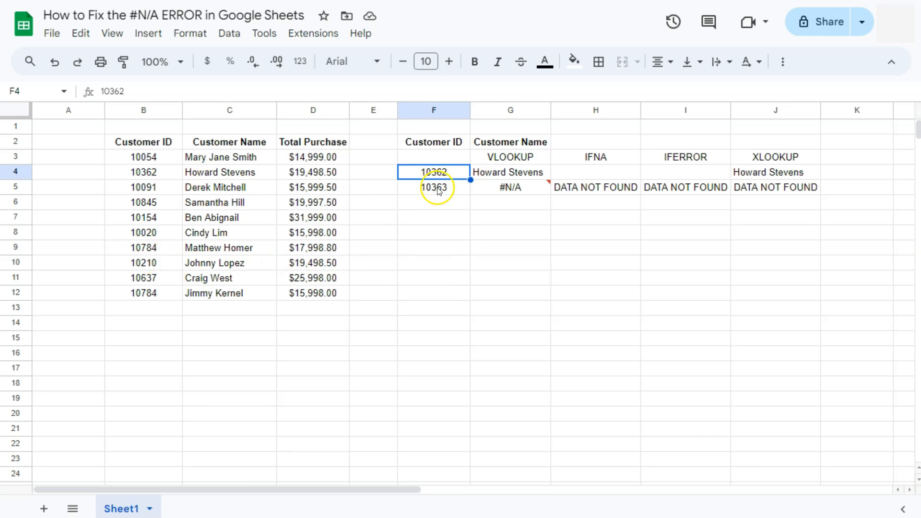
click(510, 187)
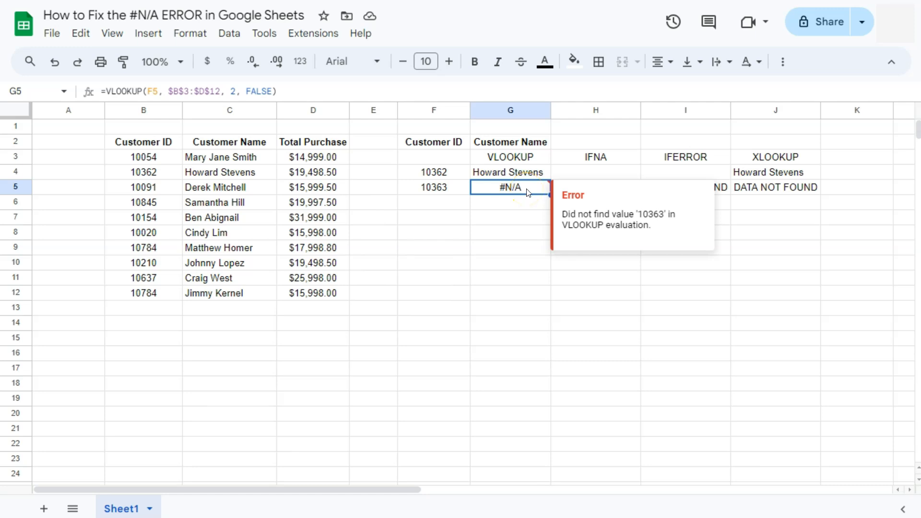
mouse_move(595, 227)
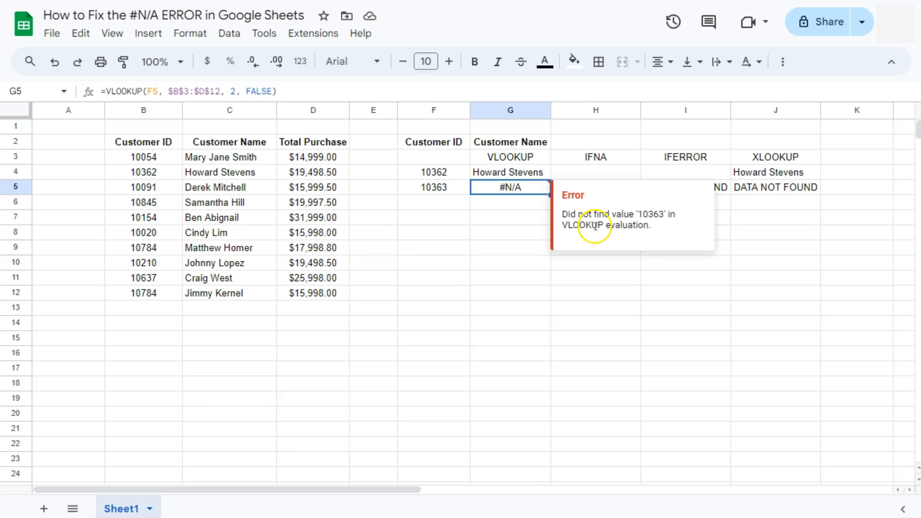
click(595, 202)
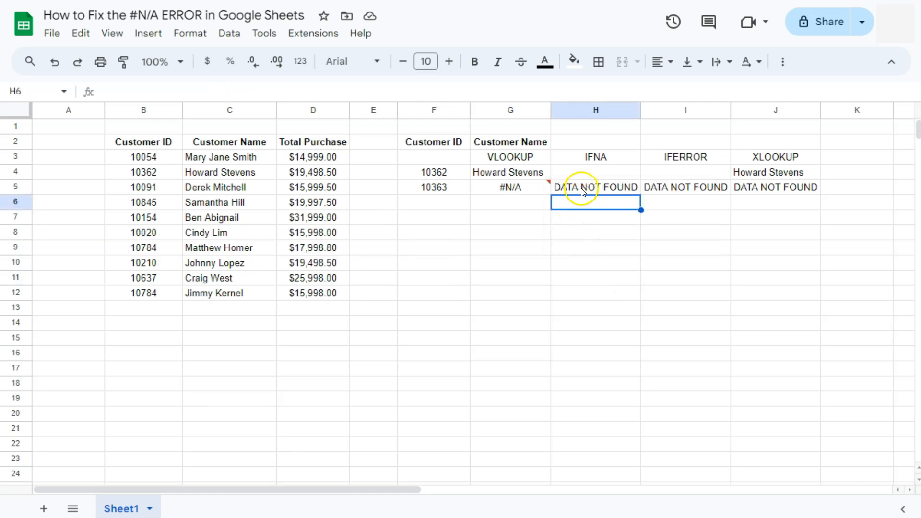
click(595, 157)
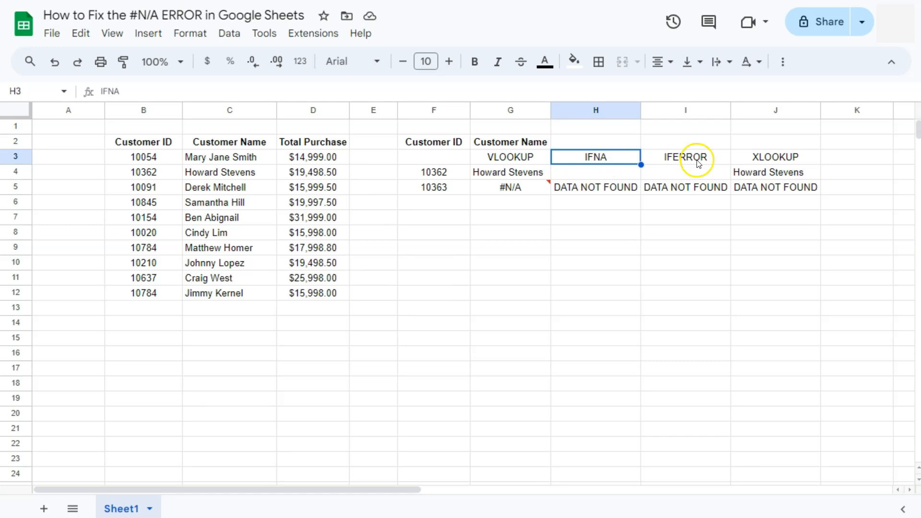
click(775, 156)
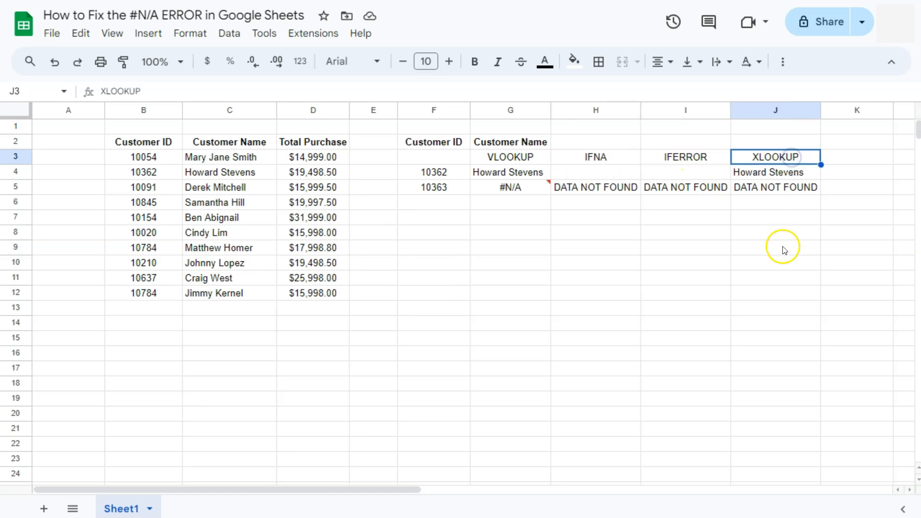
click(685, 201)
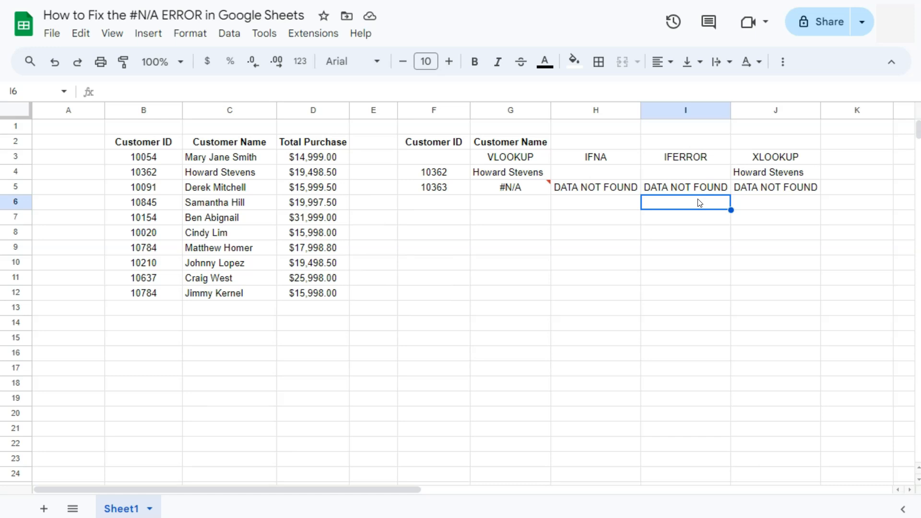